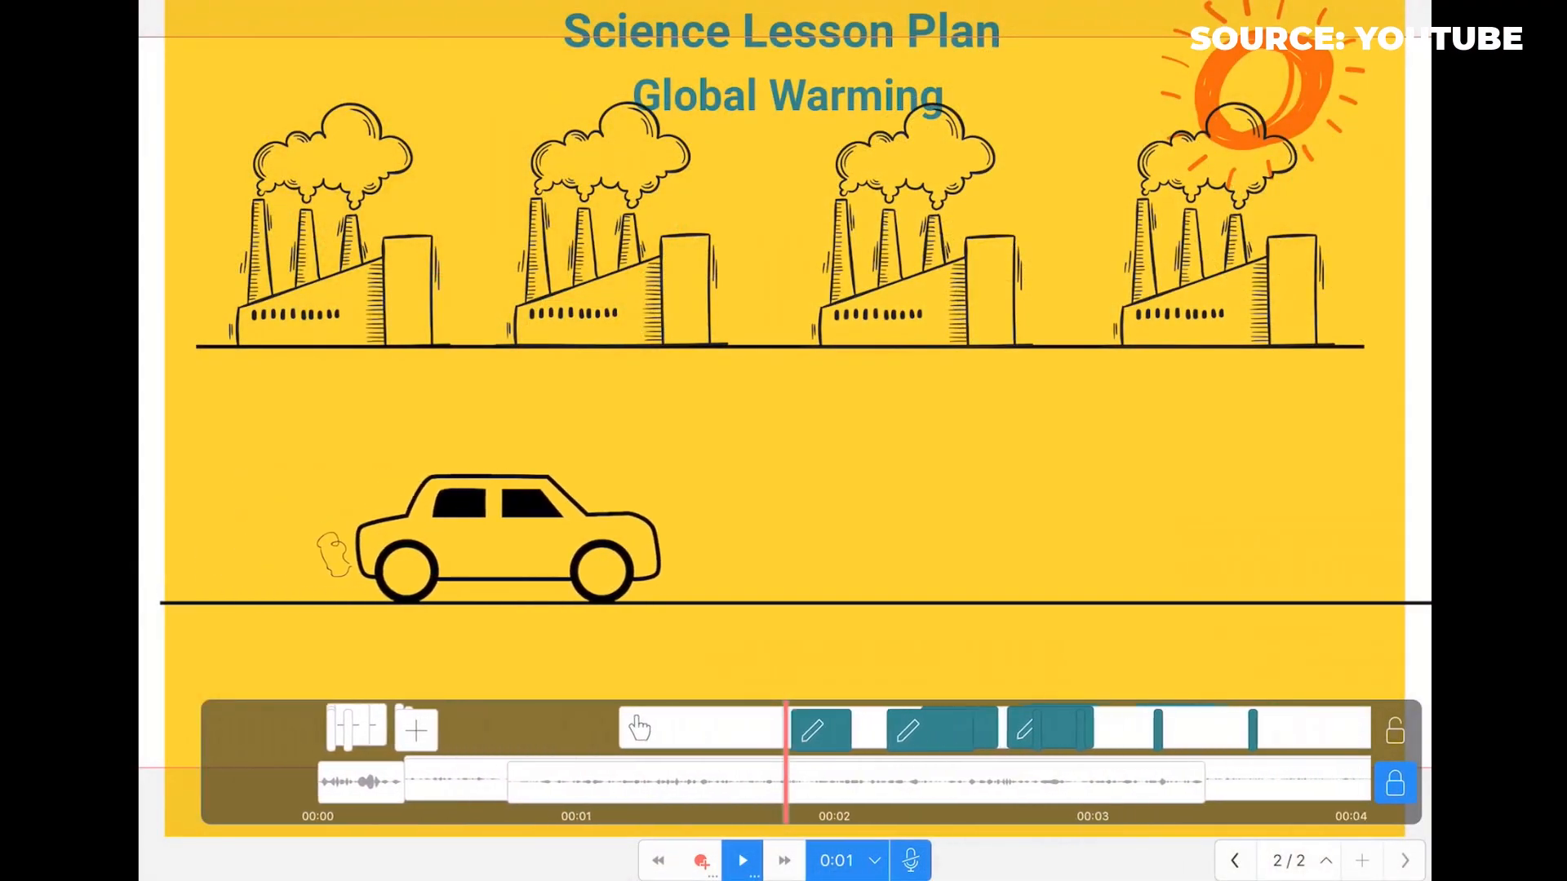
Switch from the demo boards to the Meeting project in the project list
{"action": "left_click", "coordinate": [741, 860]}
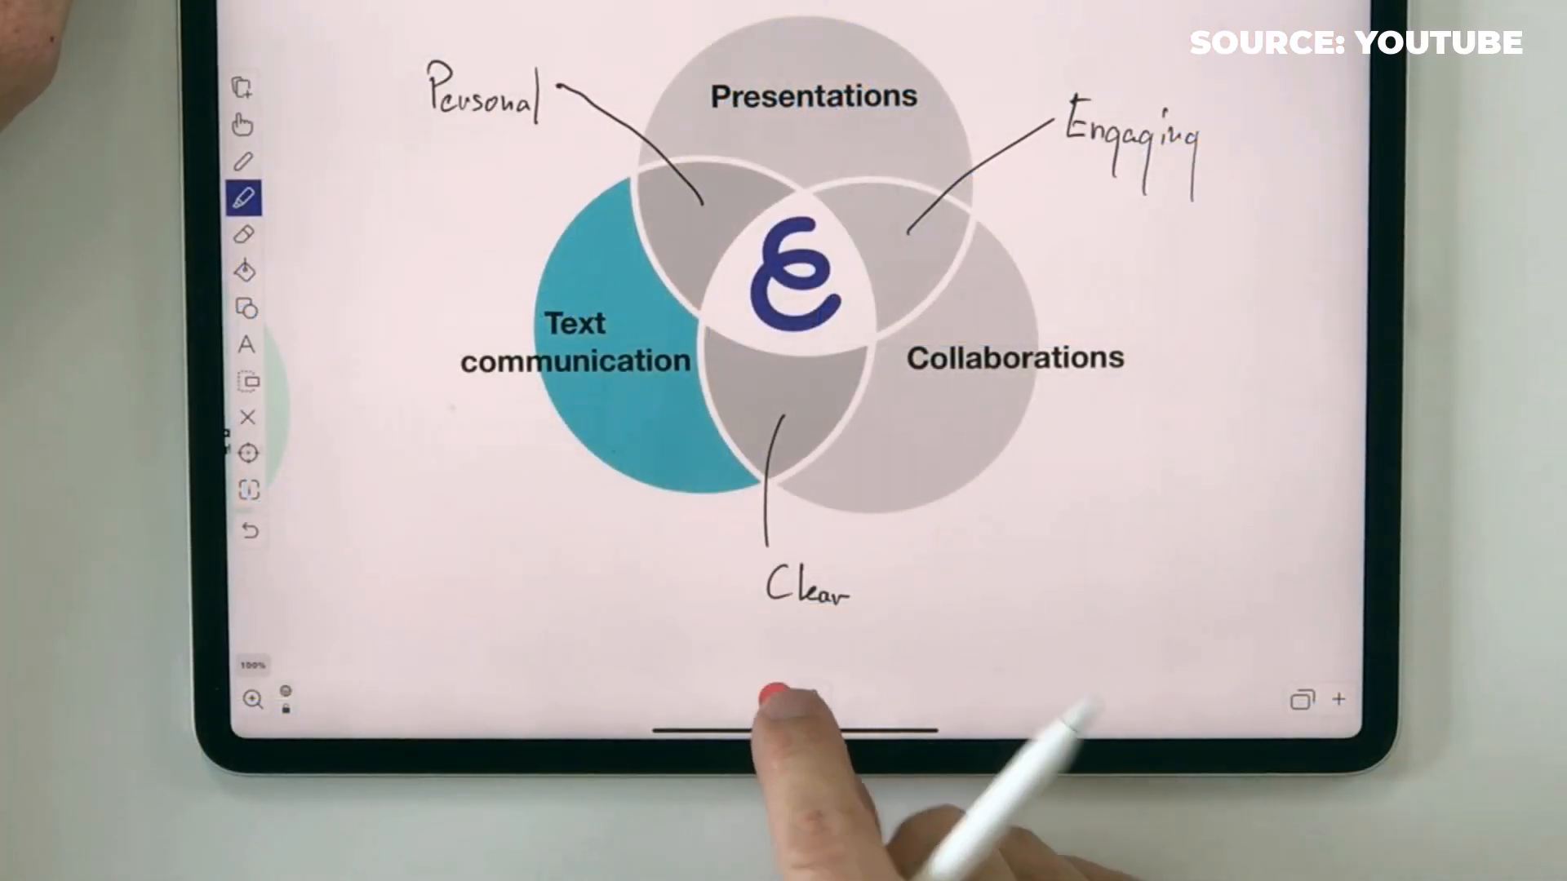
{"action": "left_click", "coordinate": [790, 701]}
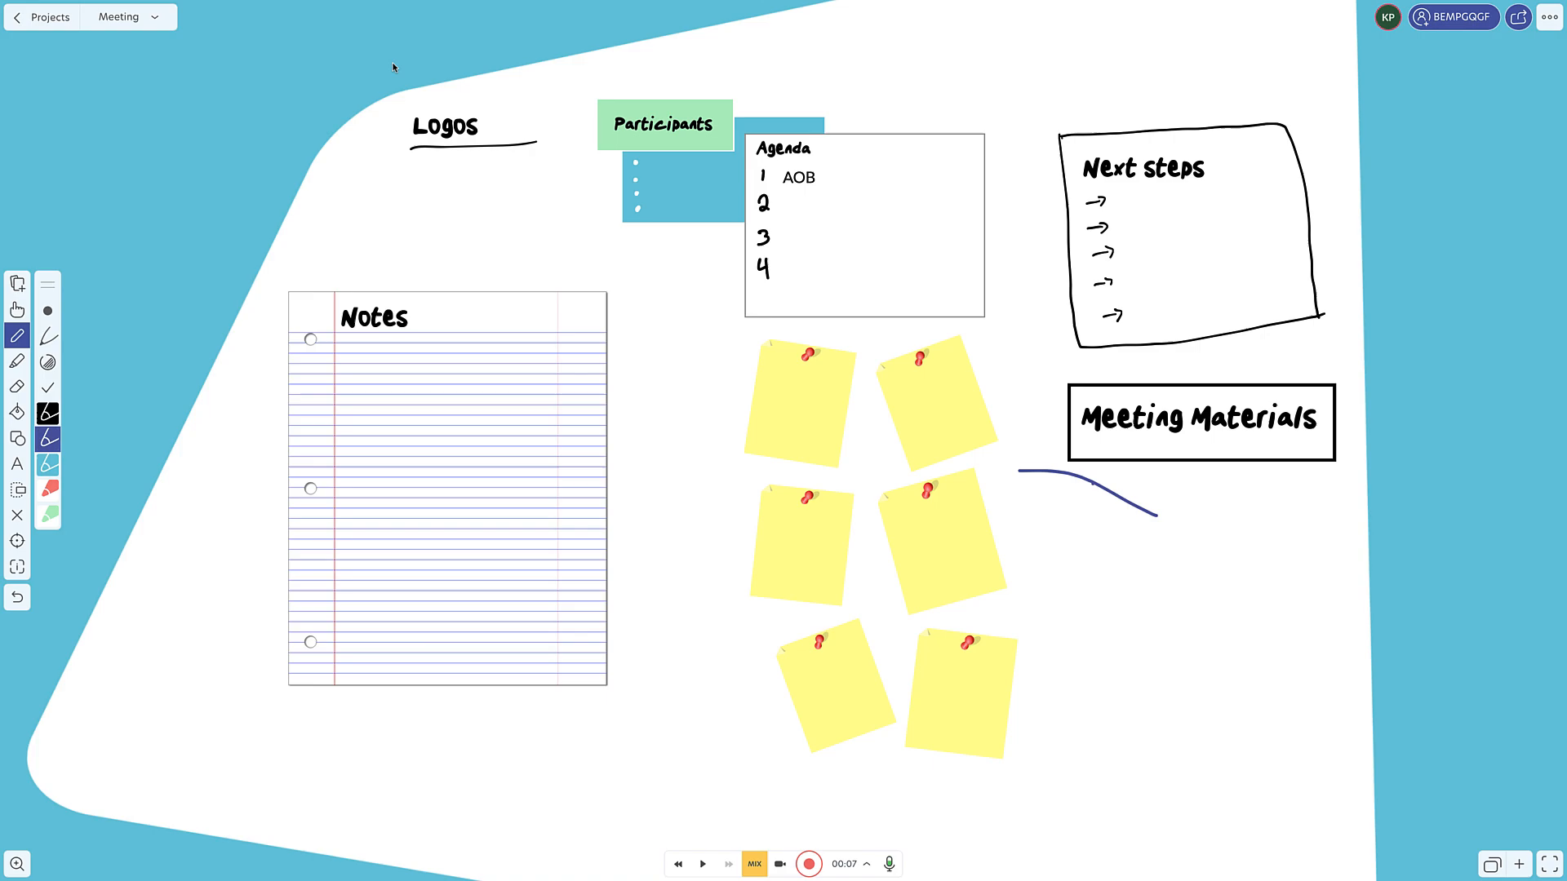
View the project name dropdown's Frame Options, then go to My account
{"action": "left_click", "coordinate": [118, 16]}
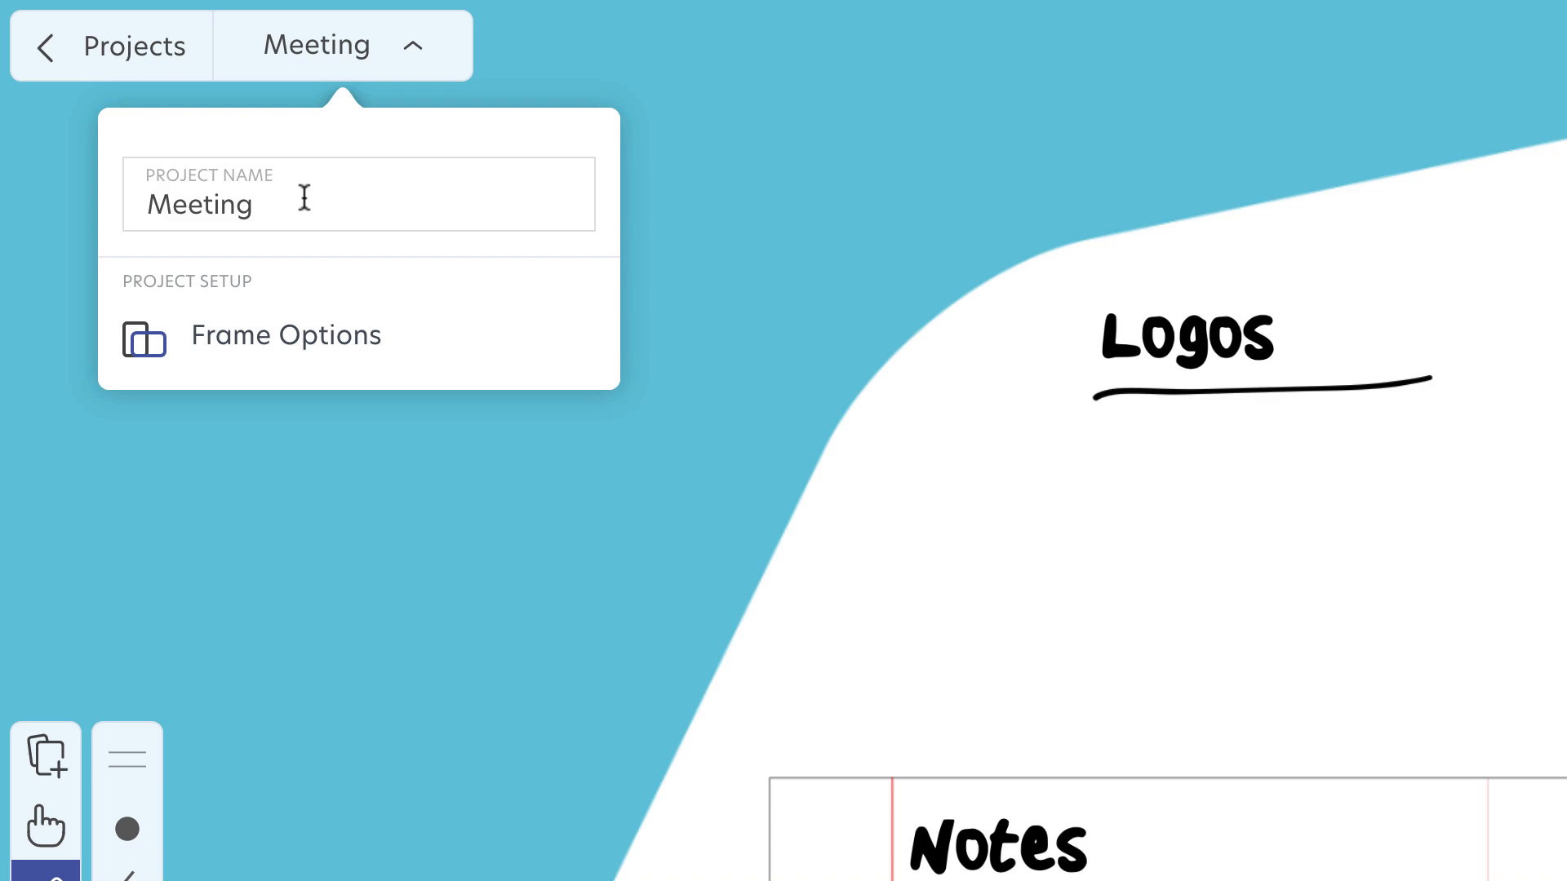
{"action": "mouse_move", "coordinate": [321, 334]}
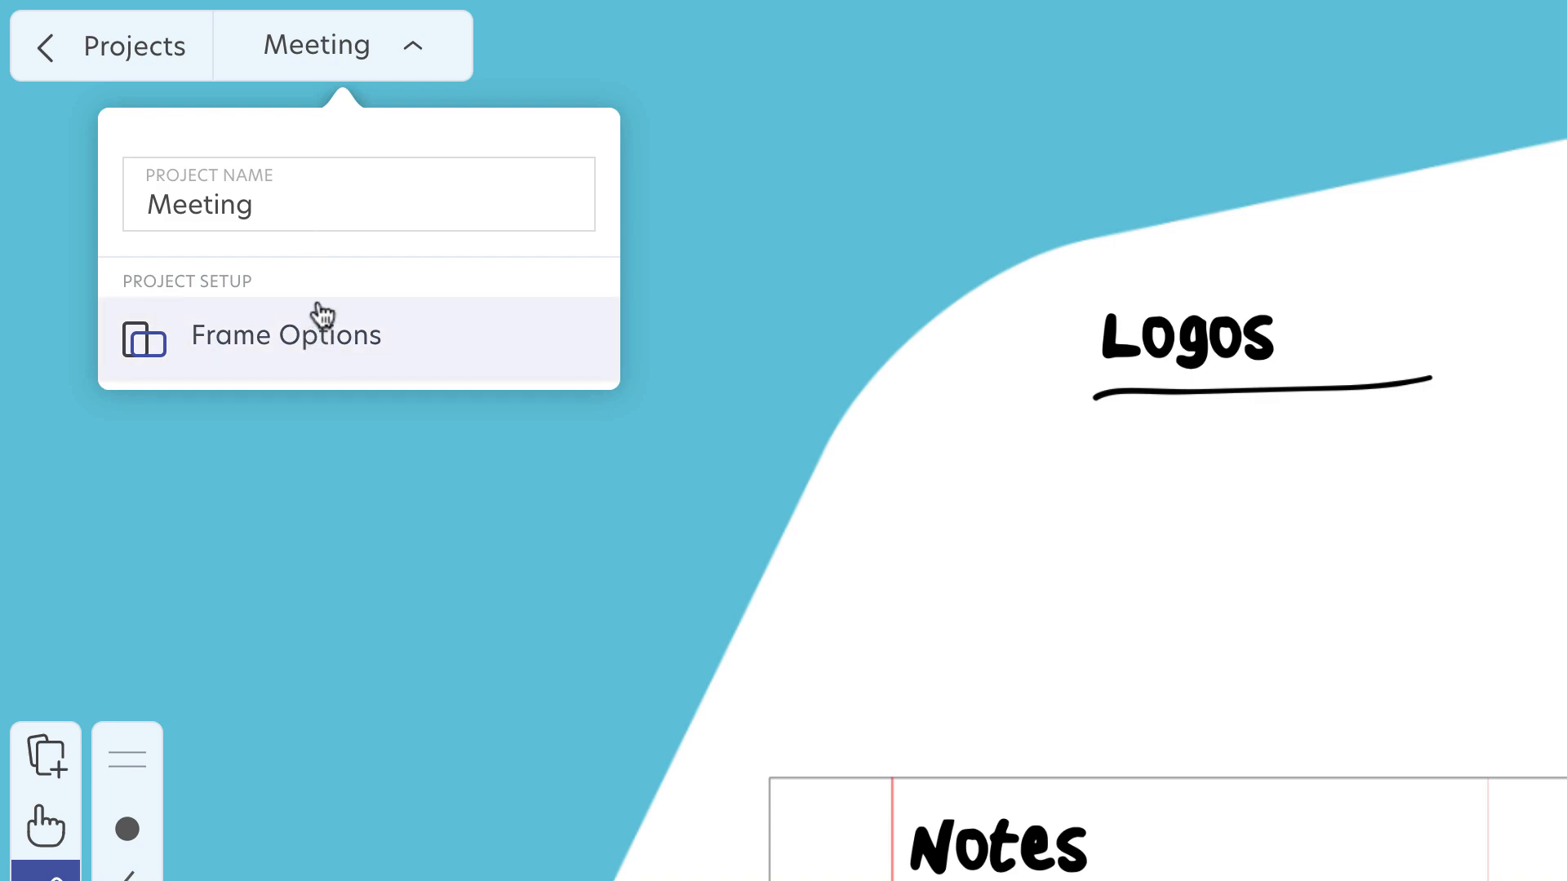
{"action": "mouse_move", "coordinate": [192, 163]}
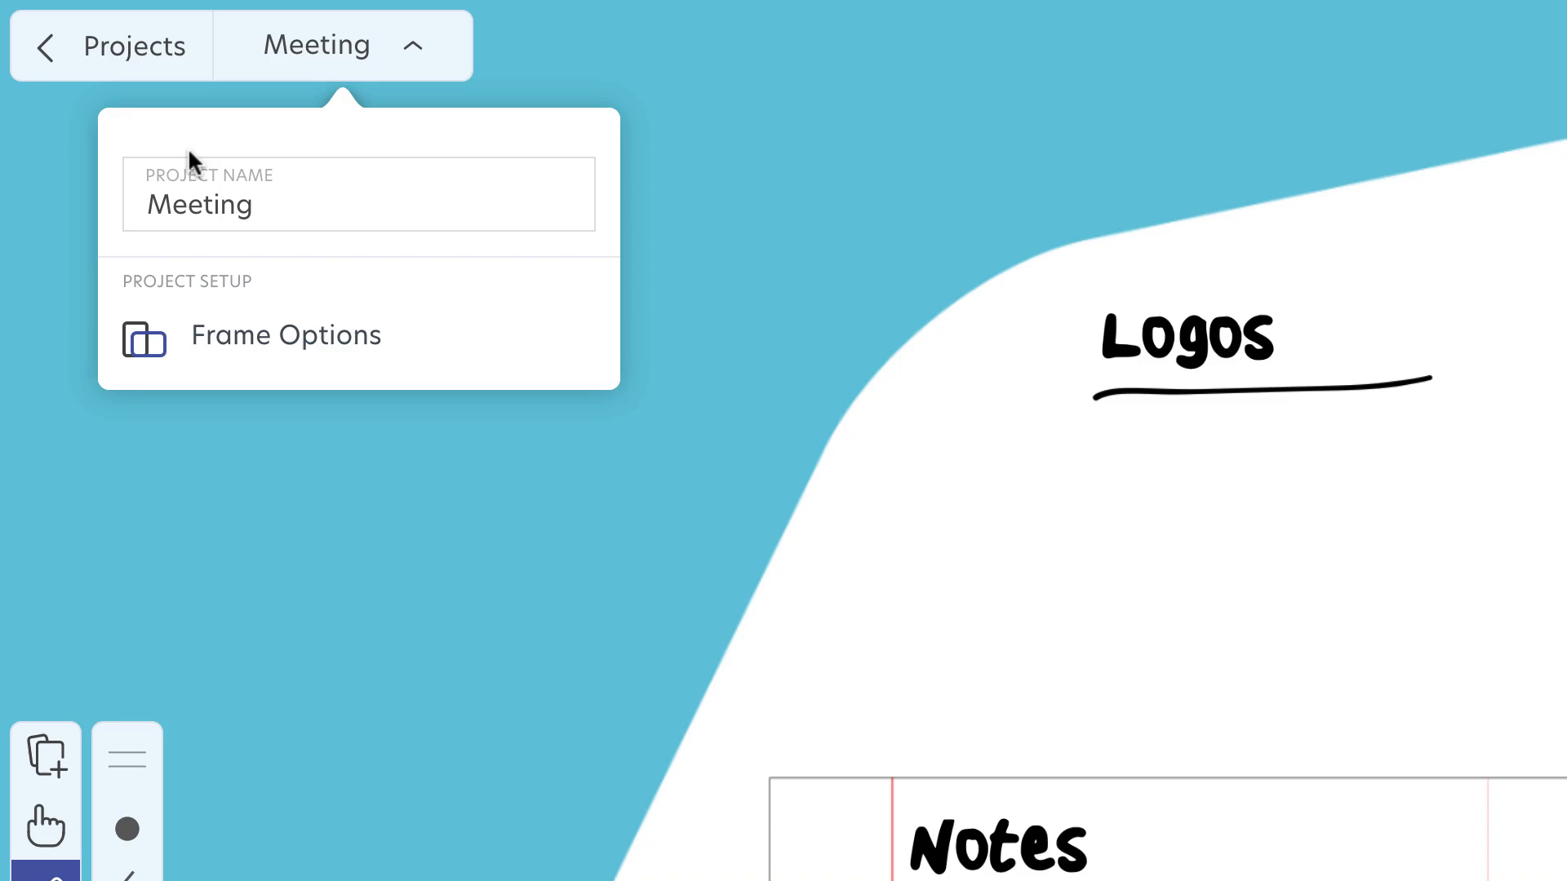
{"action": "left_click", "coordinate": [137, 45]}
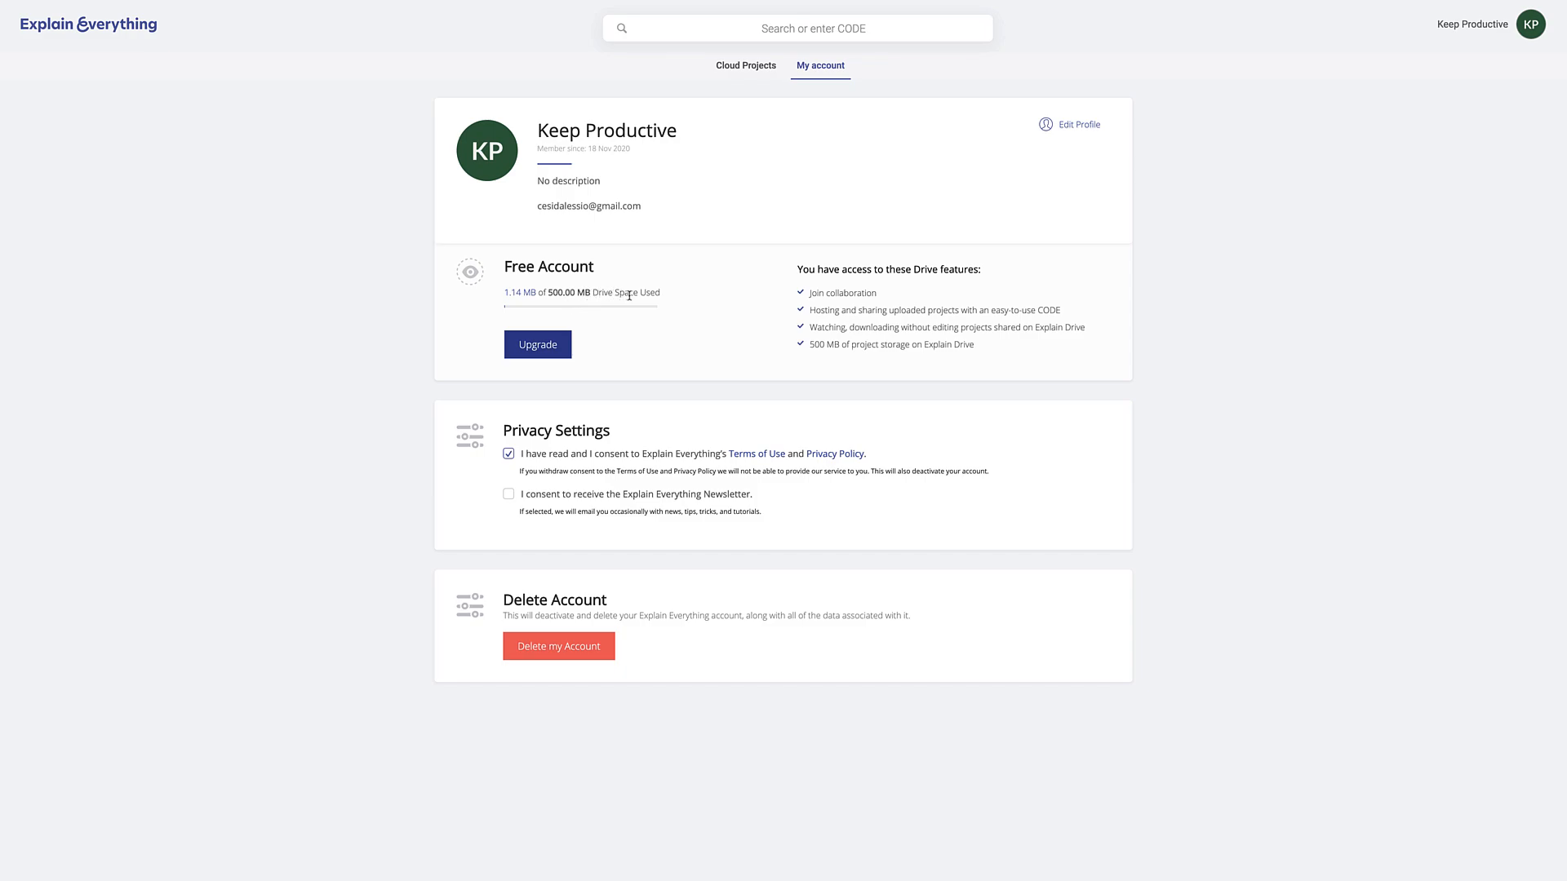
{"action": "mouse_move", "coordinate": [794, 313]}
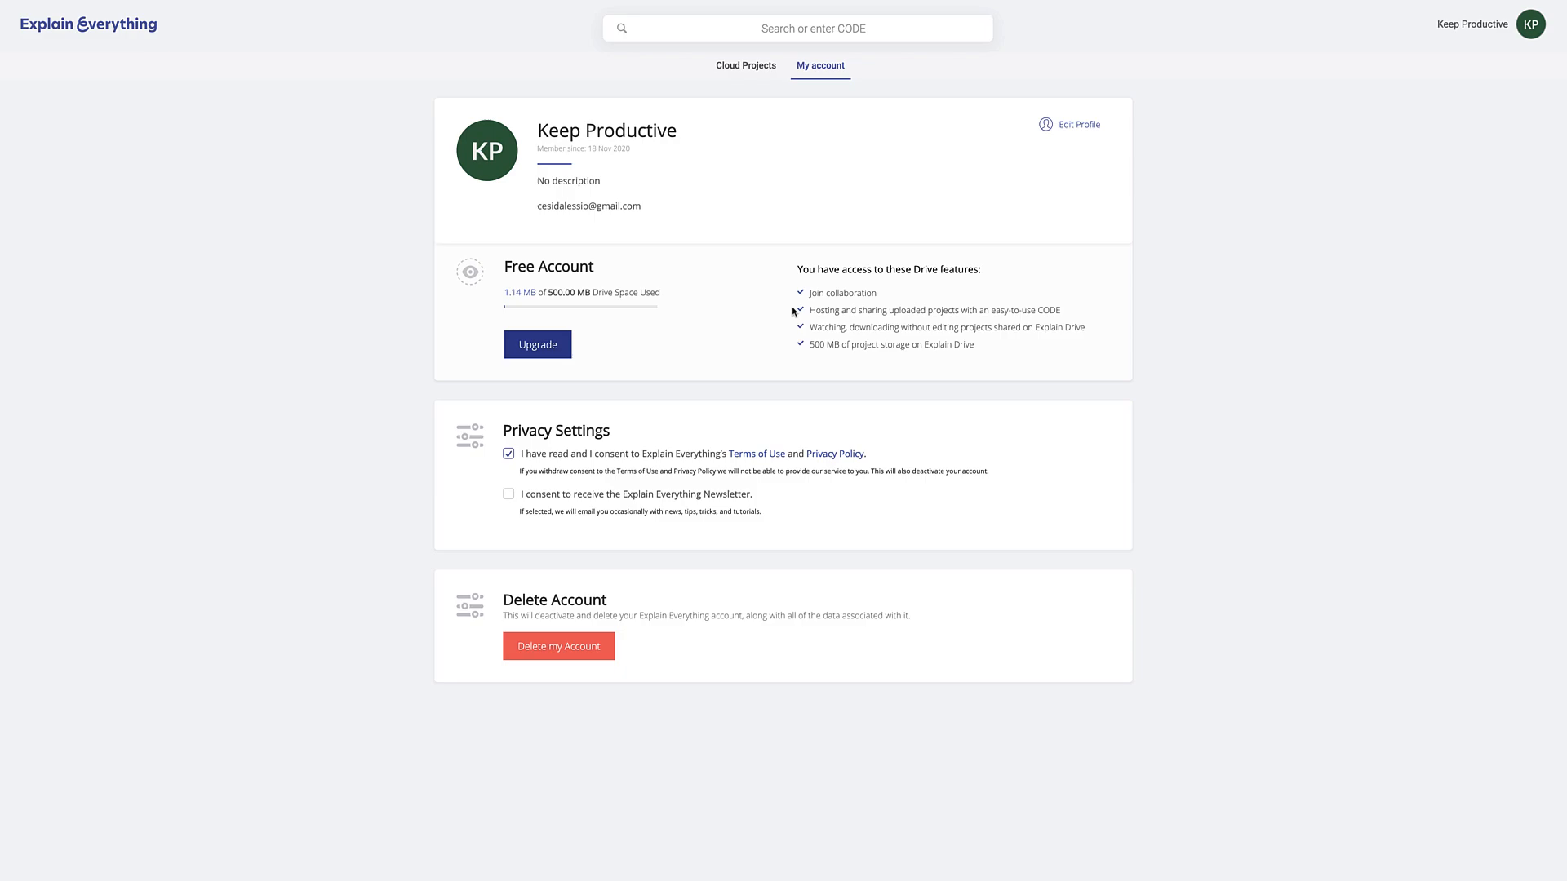
{"action": "double_click", "coordinate": [1048, 310]}
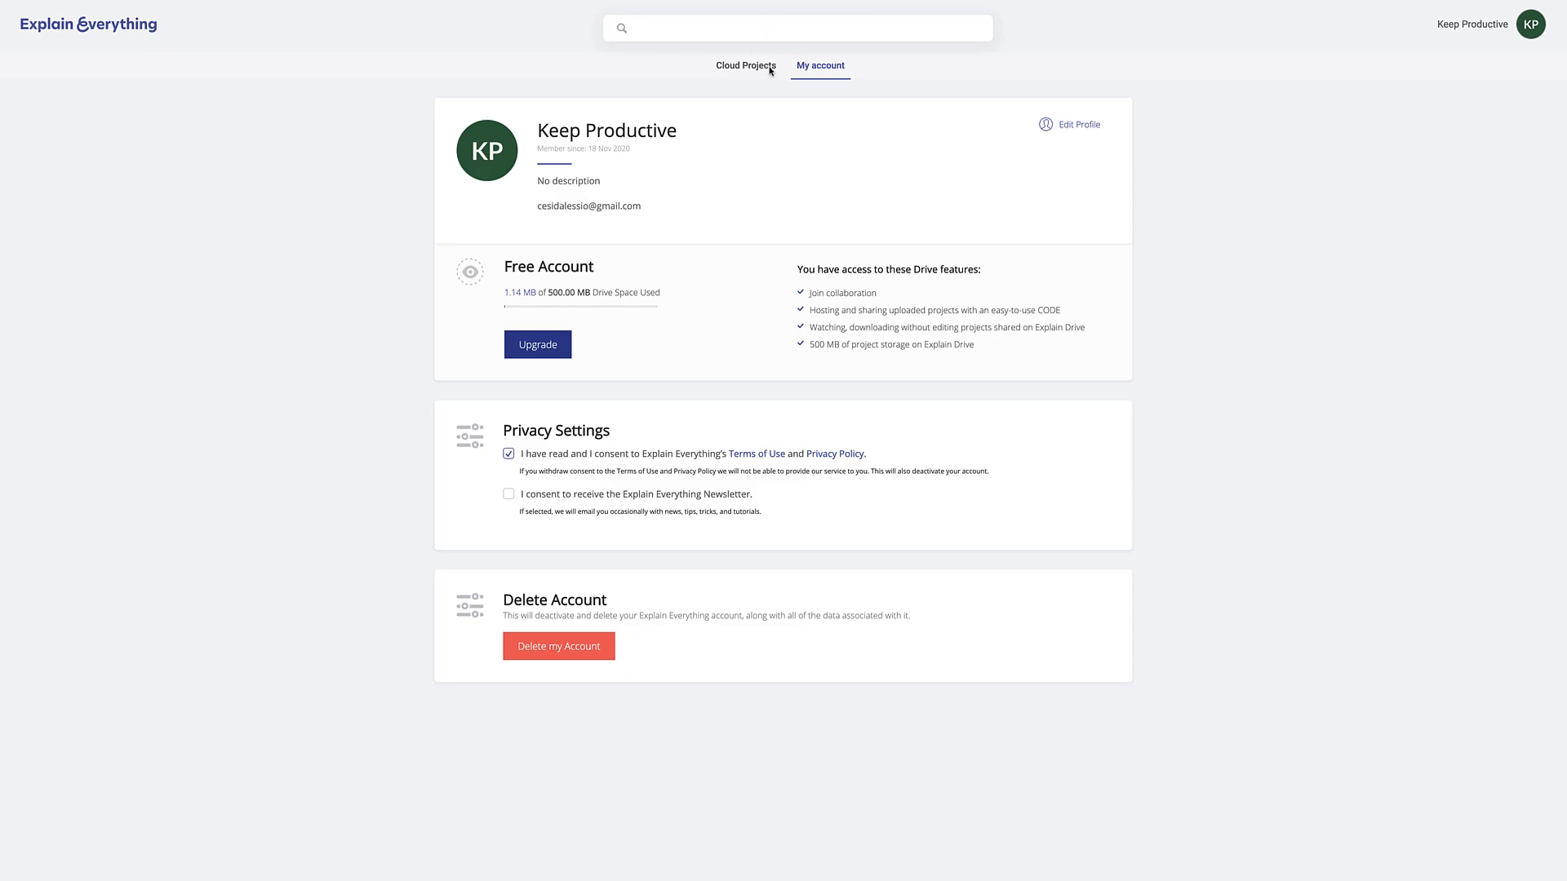
{"action": "mouse_move", "coordinate": [827, 303]}
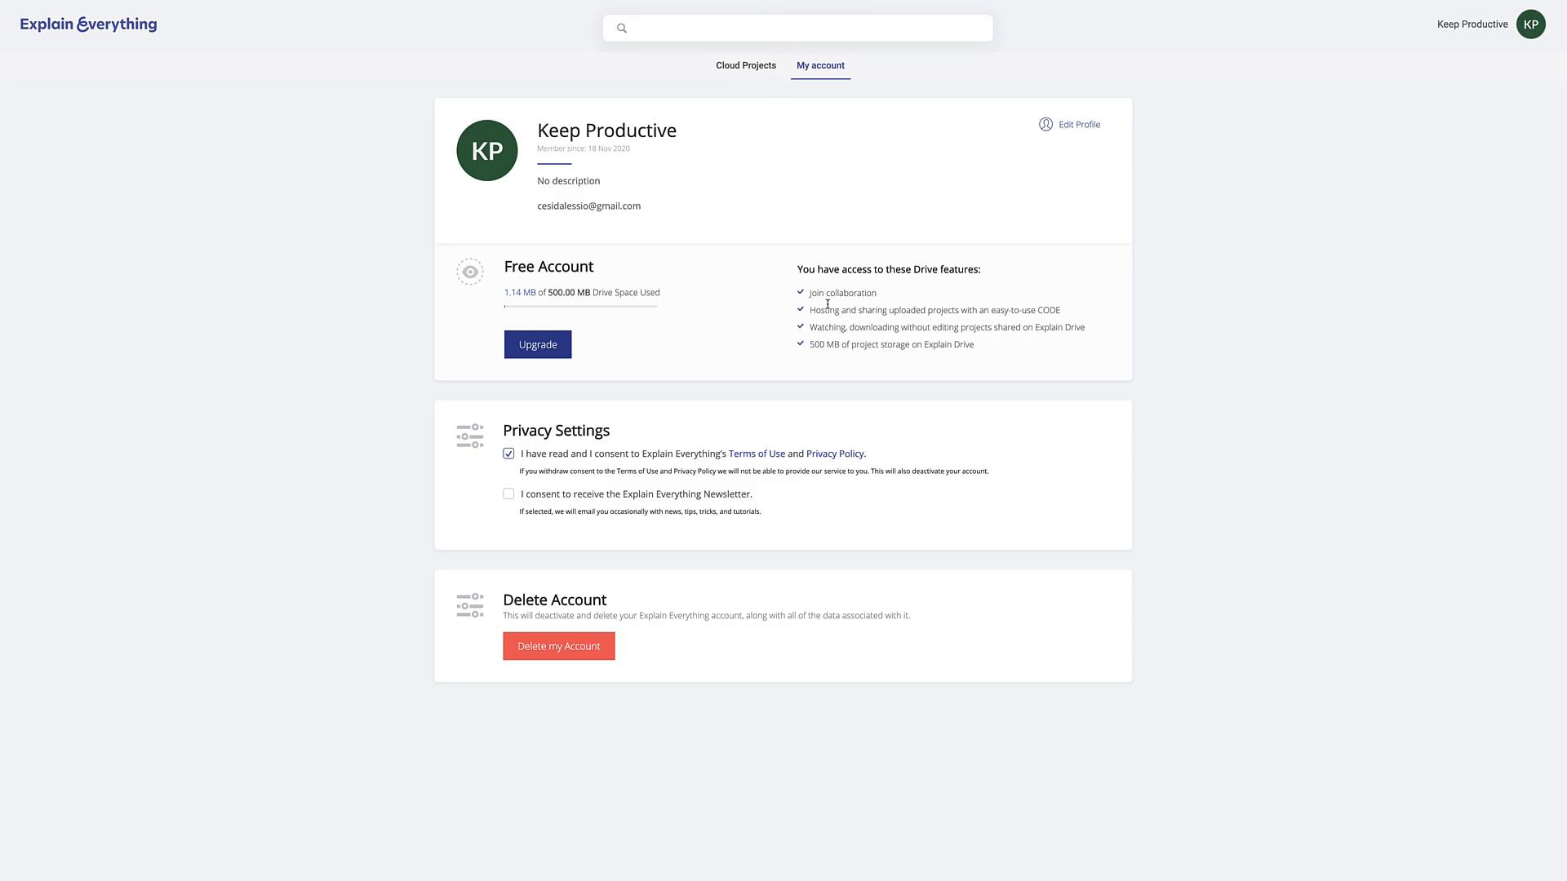
{"action": "mouse_move", "coordinate": [746, 350]}
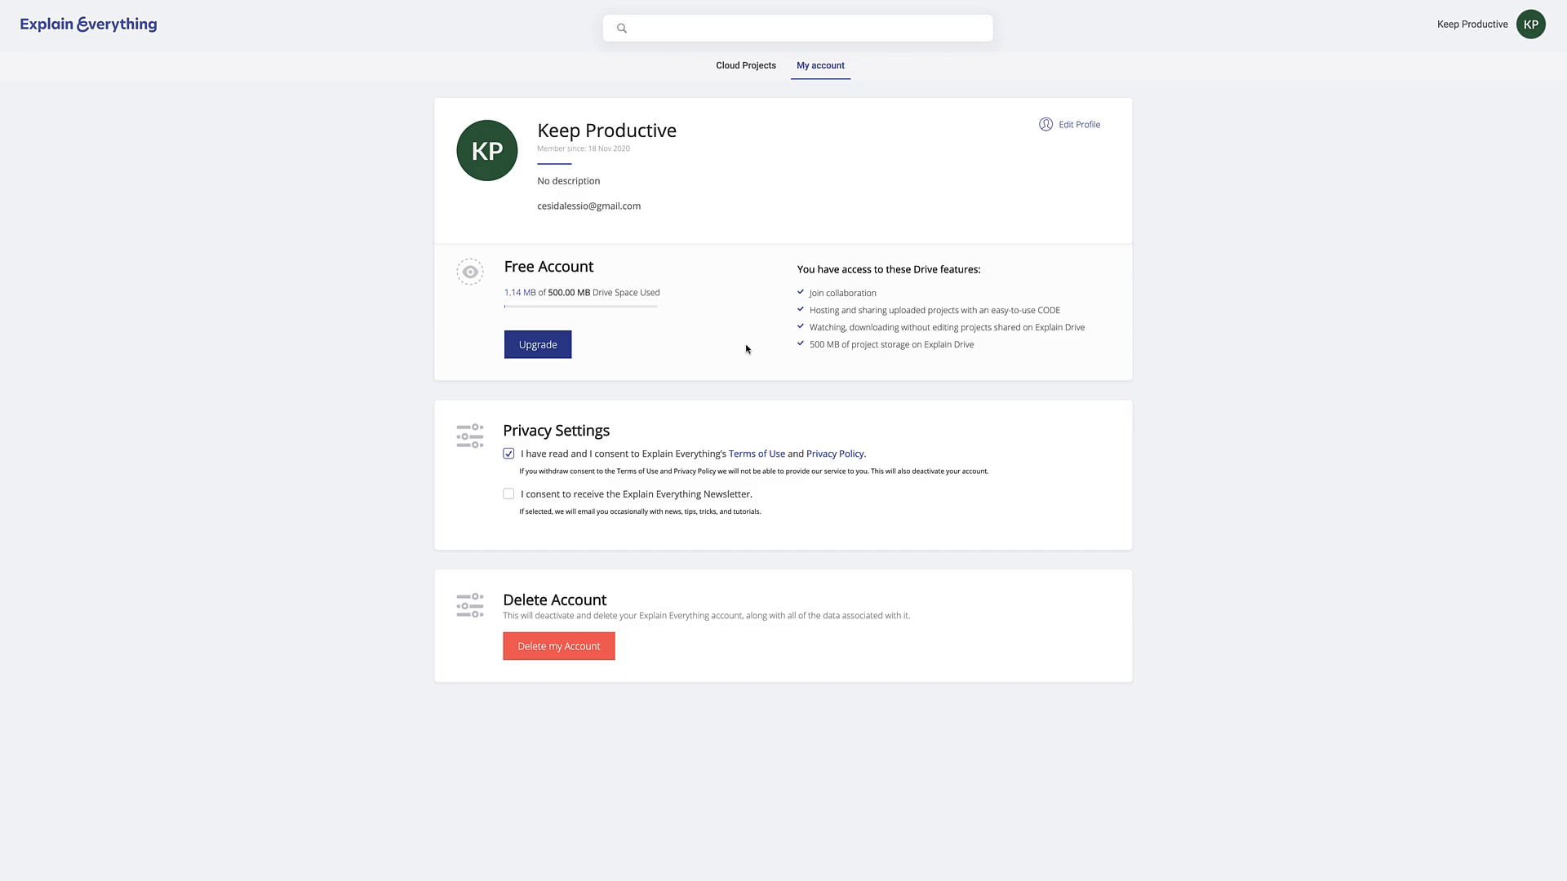
{"action": "mouse_move", "coordinate": [746, 65]}
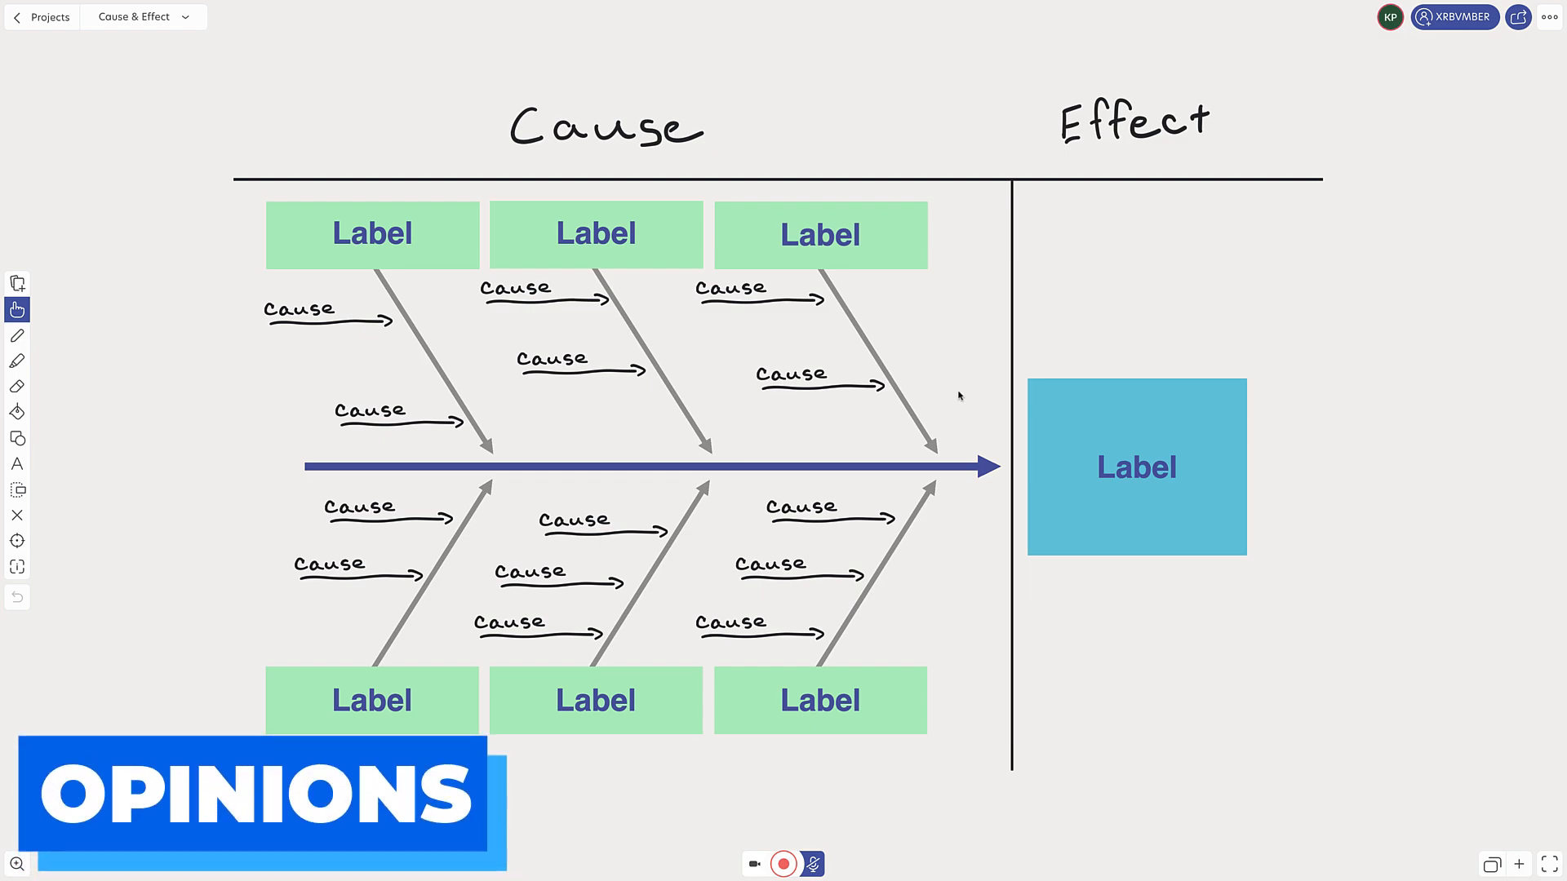
{"action": "mouse_move", "coordinate": [866, 402]}
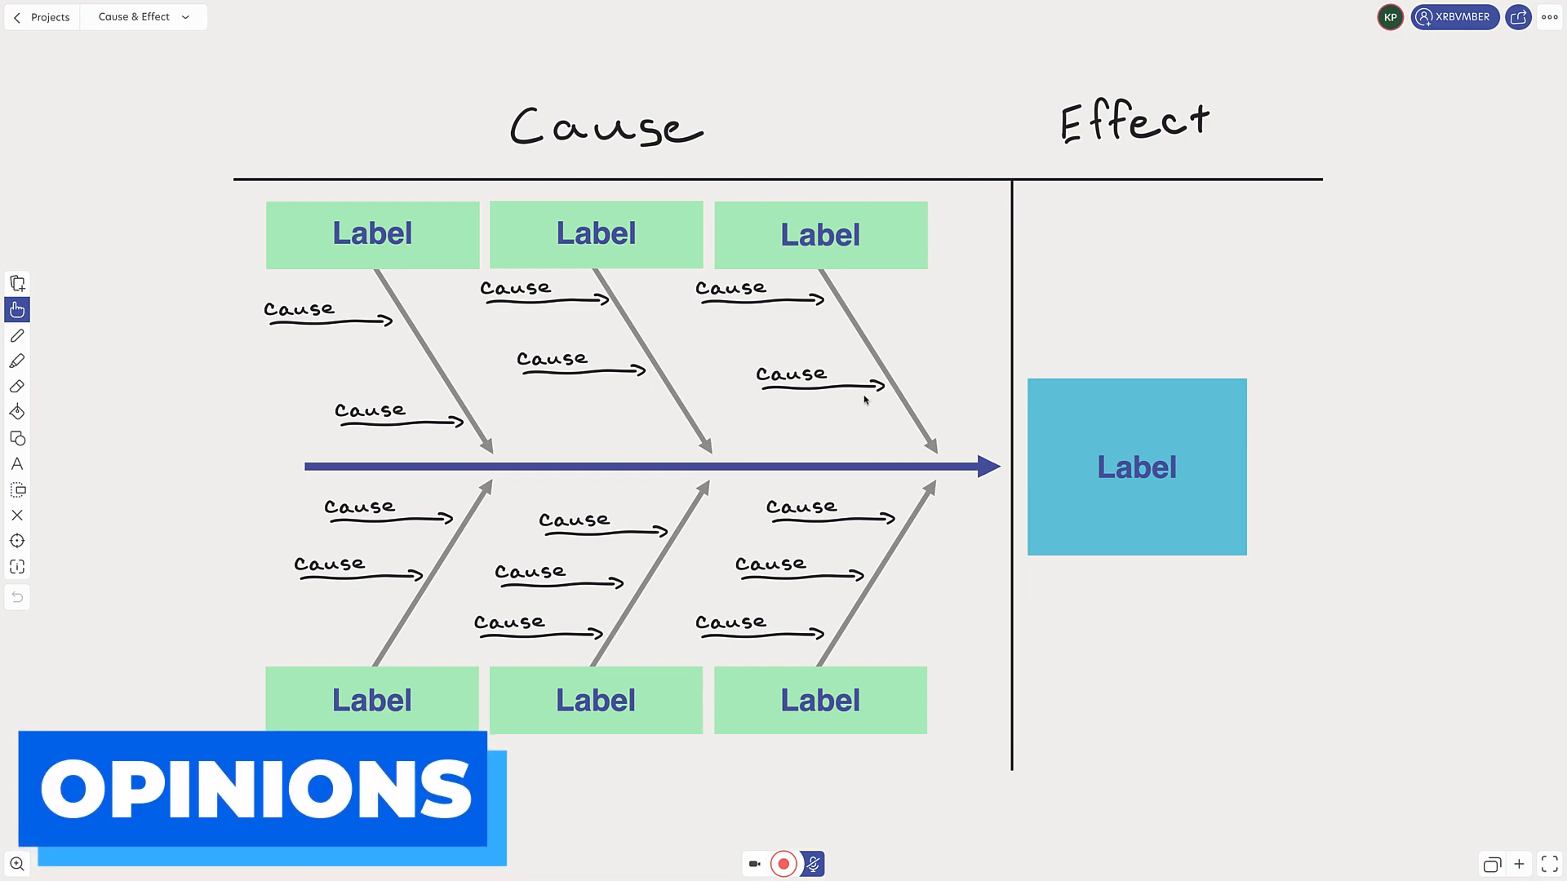